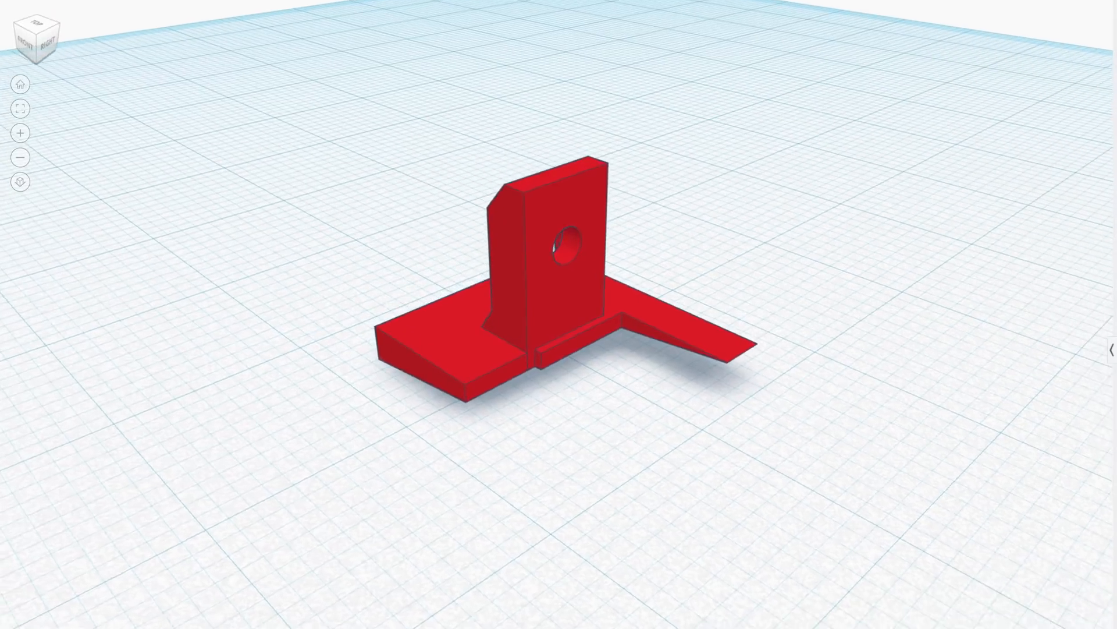
Step: Orbit the view to face the bracket's front, showing the tab hole and both gussets
drag(571, 286, 464, 249)
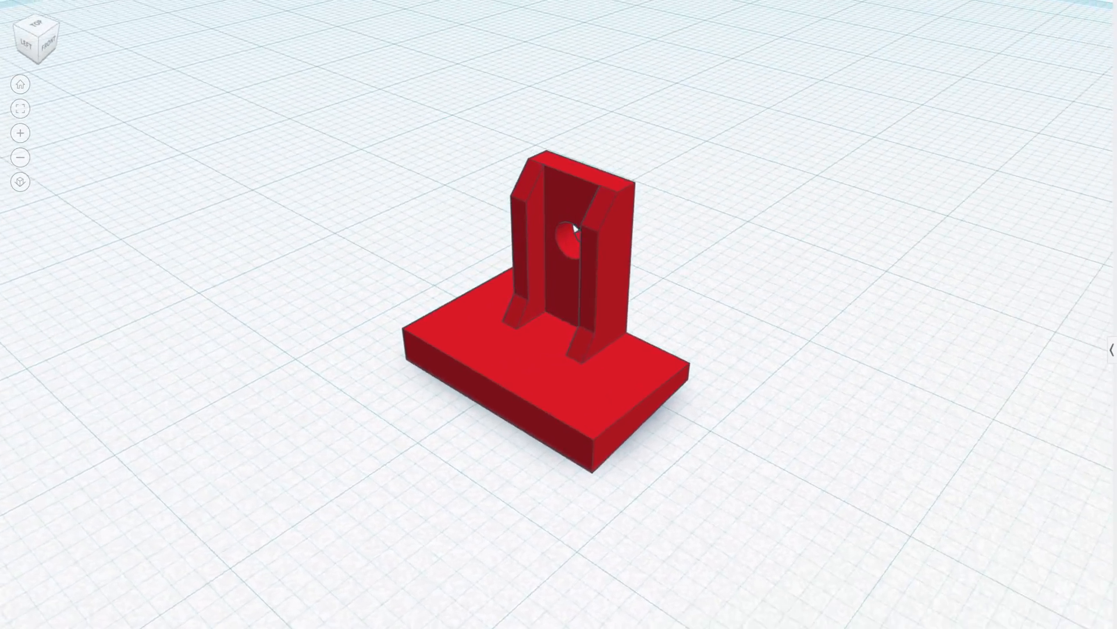